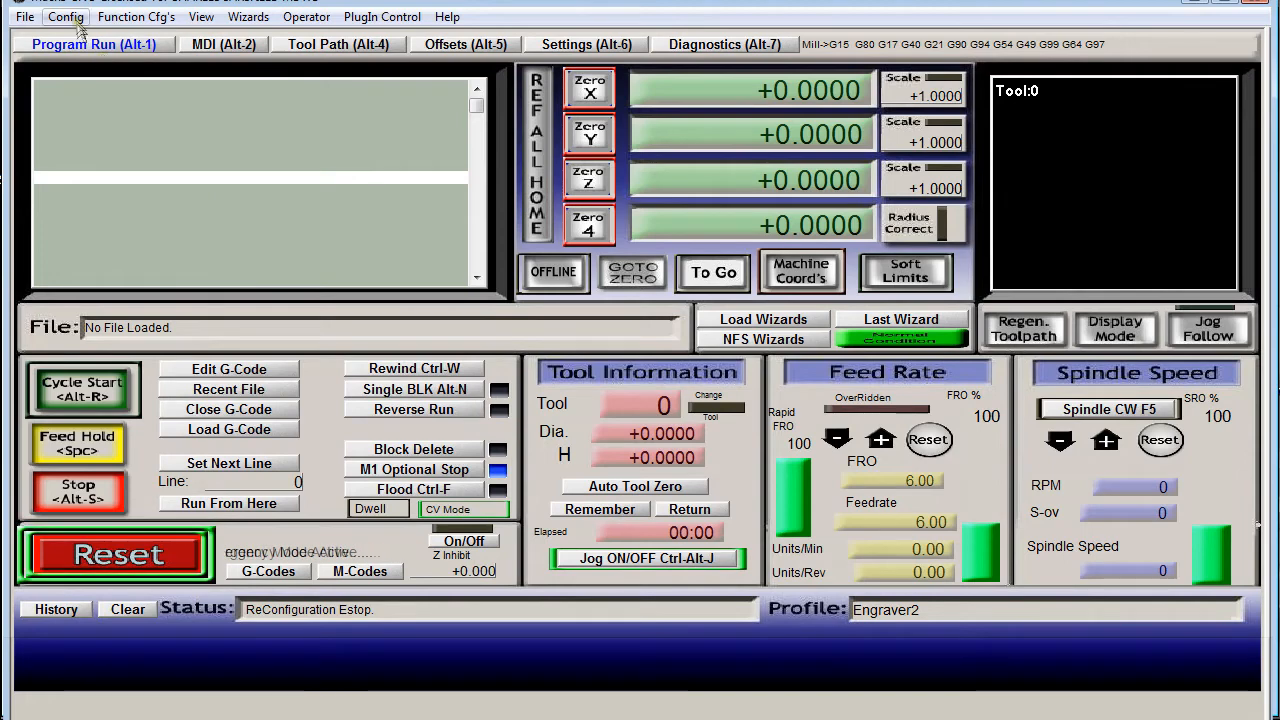
Step: In Spindle Setup, enable spindle relays, keep CW Output 2, set a 5-second spin-up delay
{"action": "left_click", "coordinate": [66, 17]}
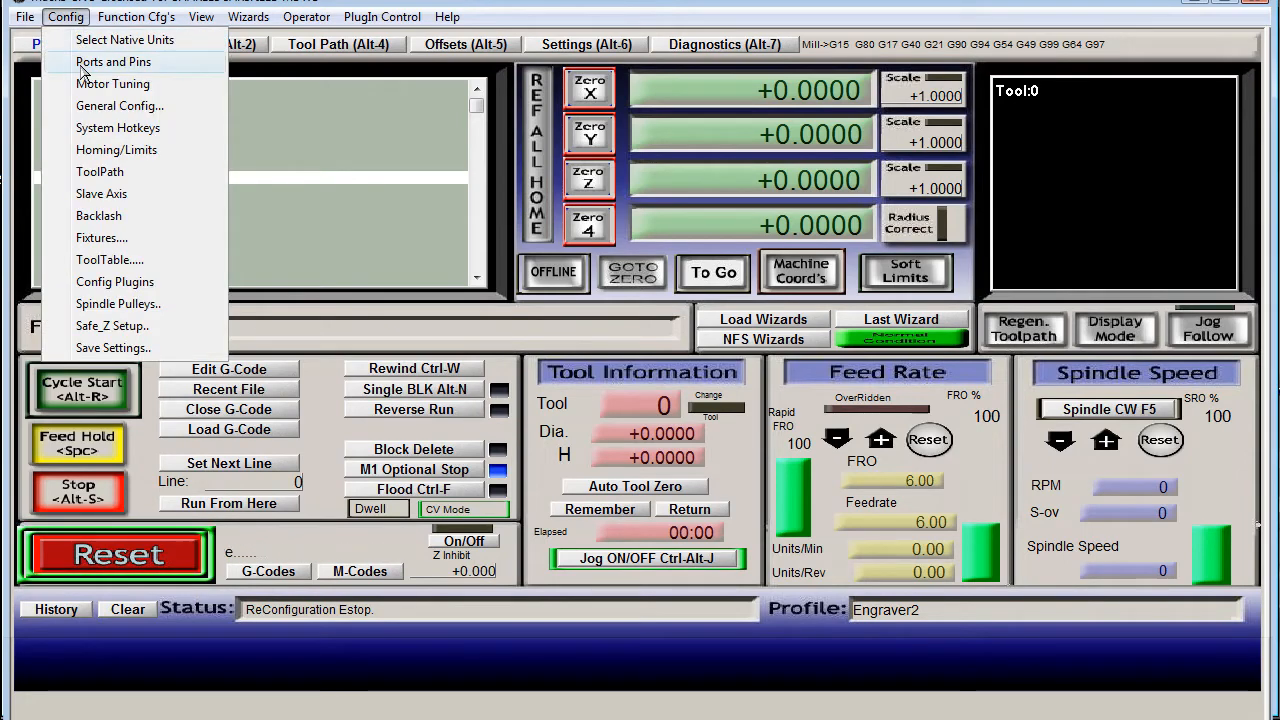
{"action": "left_click", "coordinate": [113, 61]}
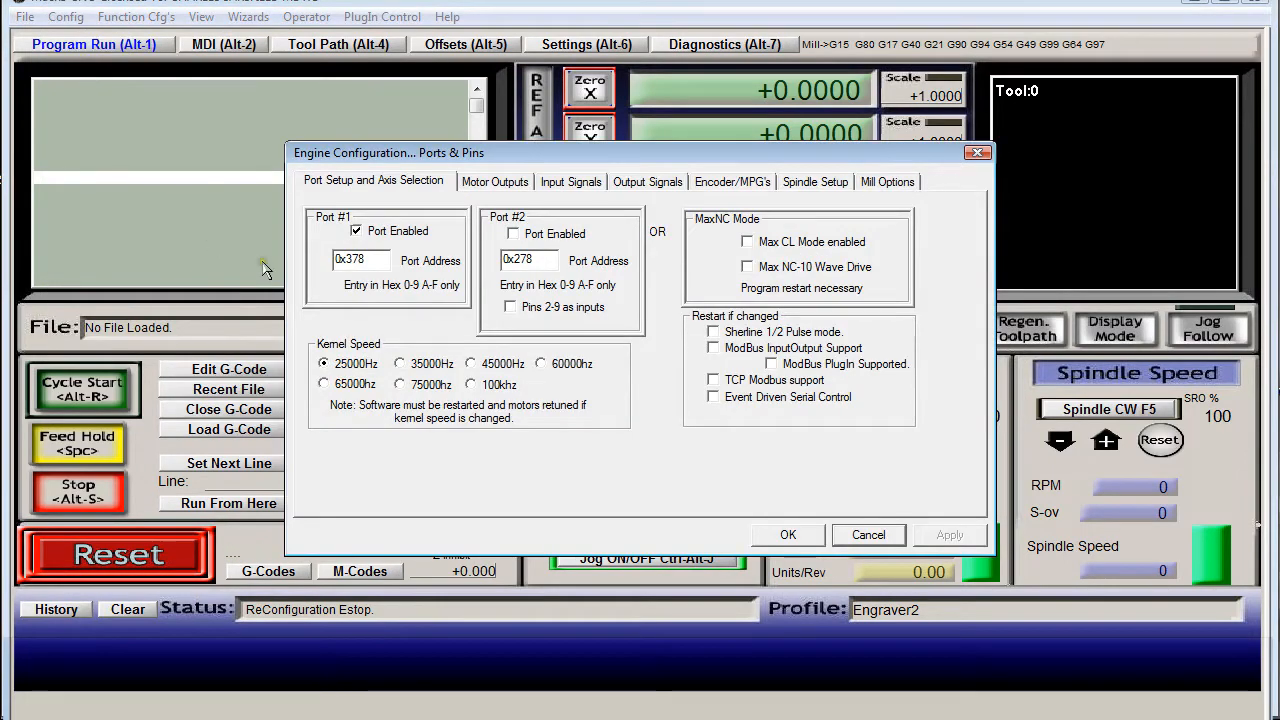
{"action": "mouse_move", "coordinate": [808, 193]}
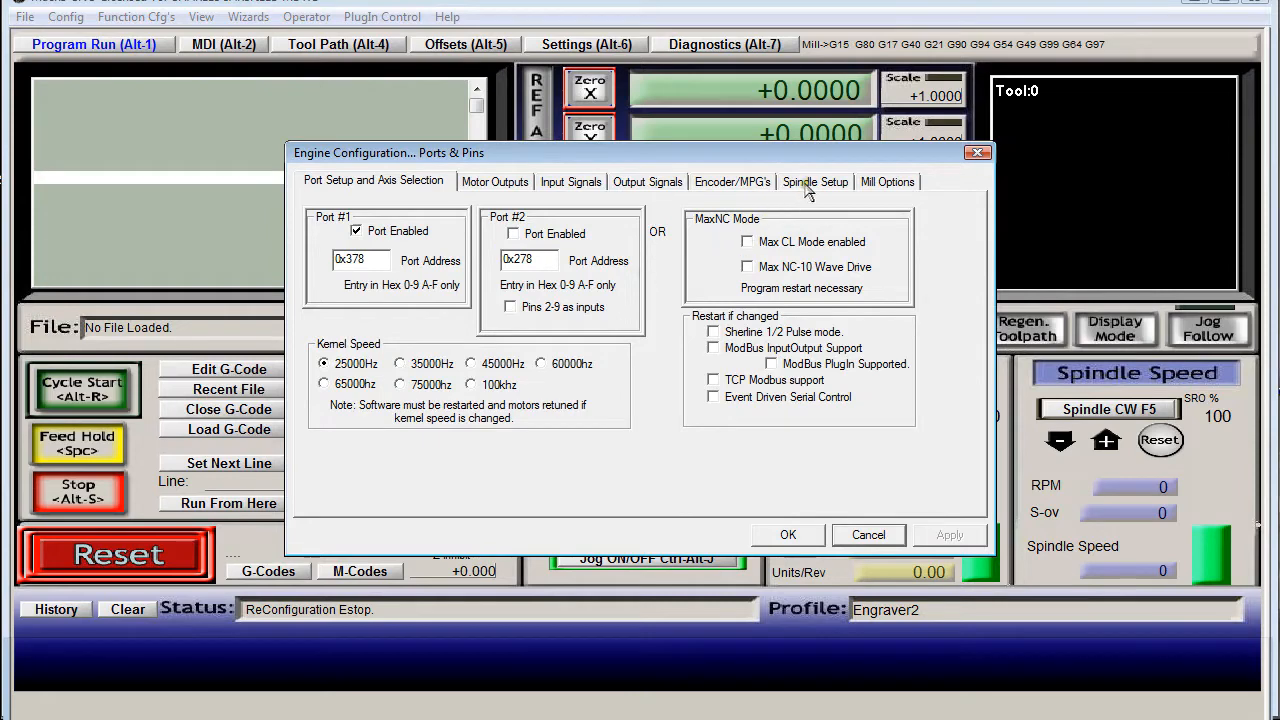
{"action": "left_click", "coordinate": [814, 181]}
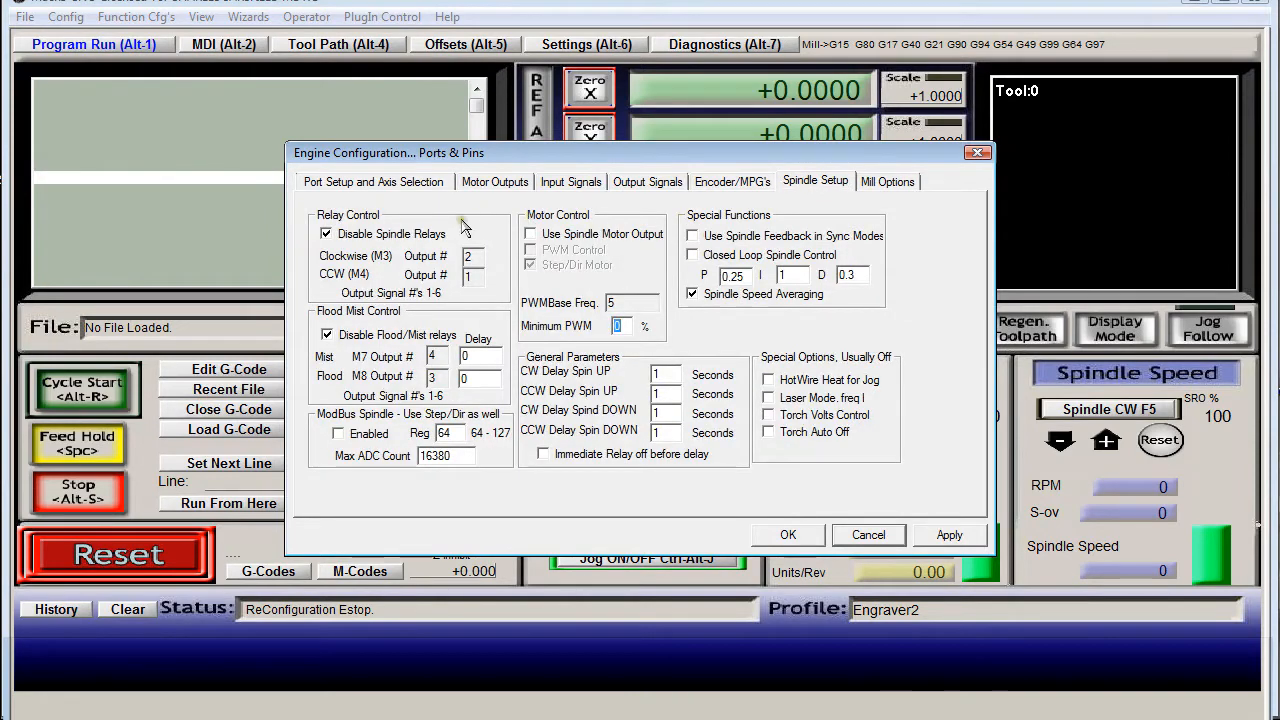
{"action": "left_click", "coordinate": [326, 233]}
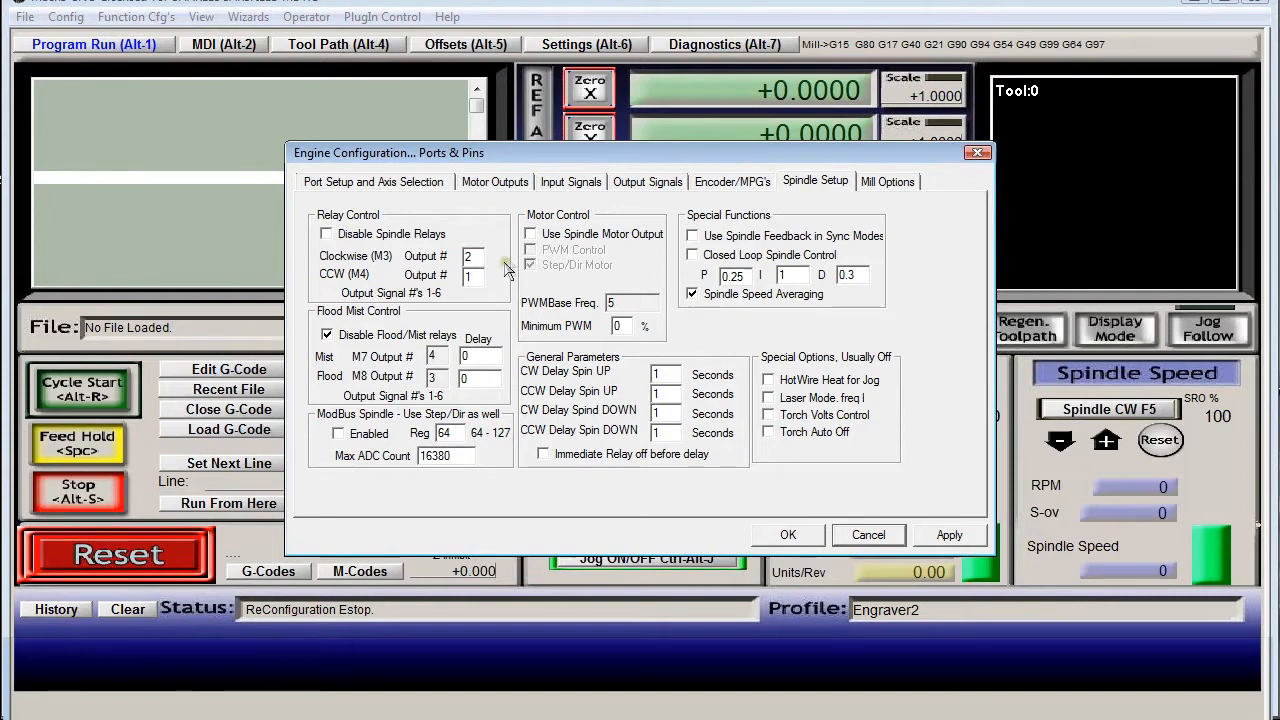
{"action": "left_click", "coordinate": [663, 373]}
{"action": "type", "text": "5"}
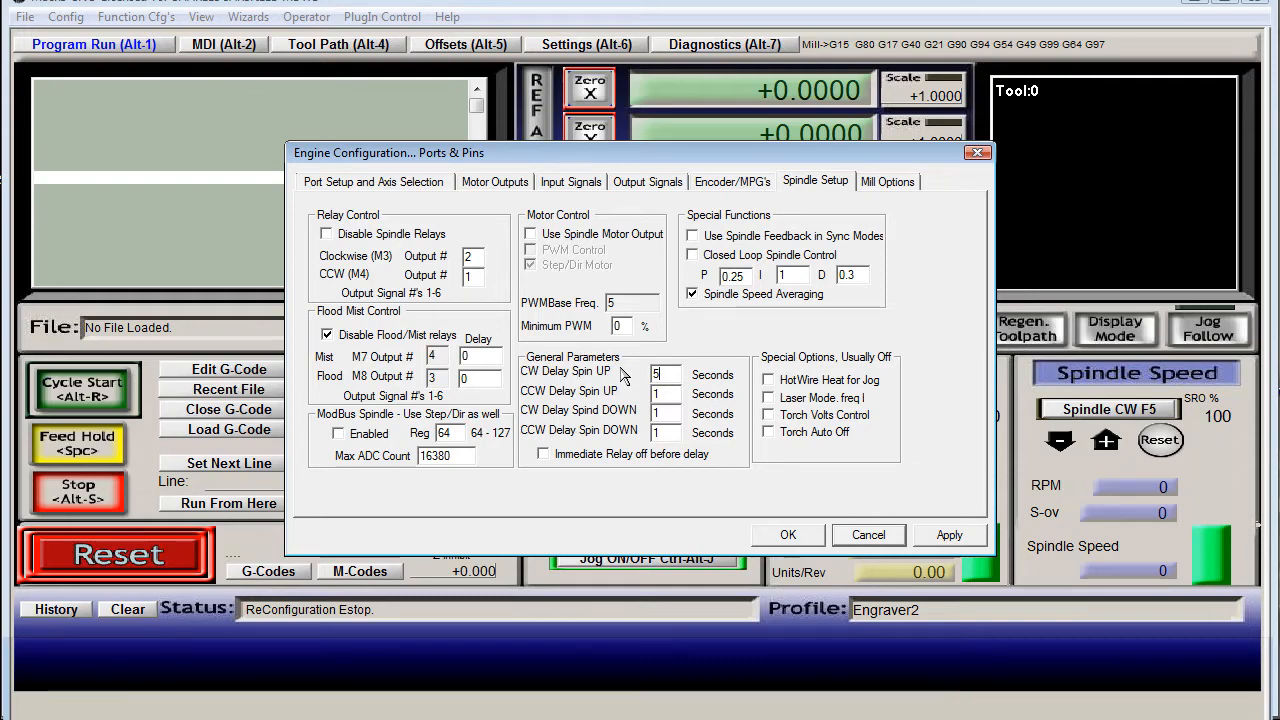
{"action": "left_click", "coordinate": [787, 535]}
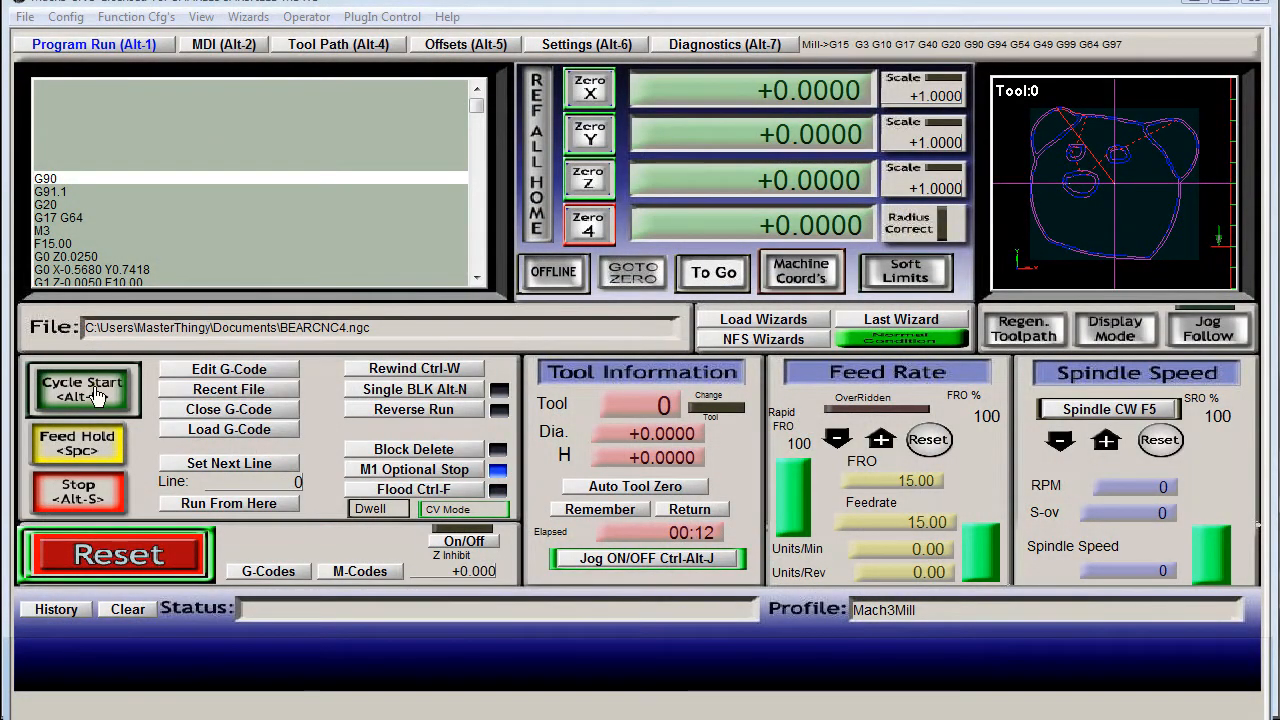
Step: Run the BEARCNC4.ngc job briefly, stop it, and reopen the Ports and Pins settings
{"action": "left_click", "coordinate": [82, 388]}
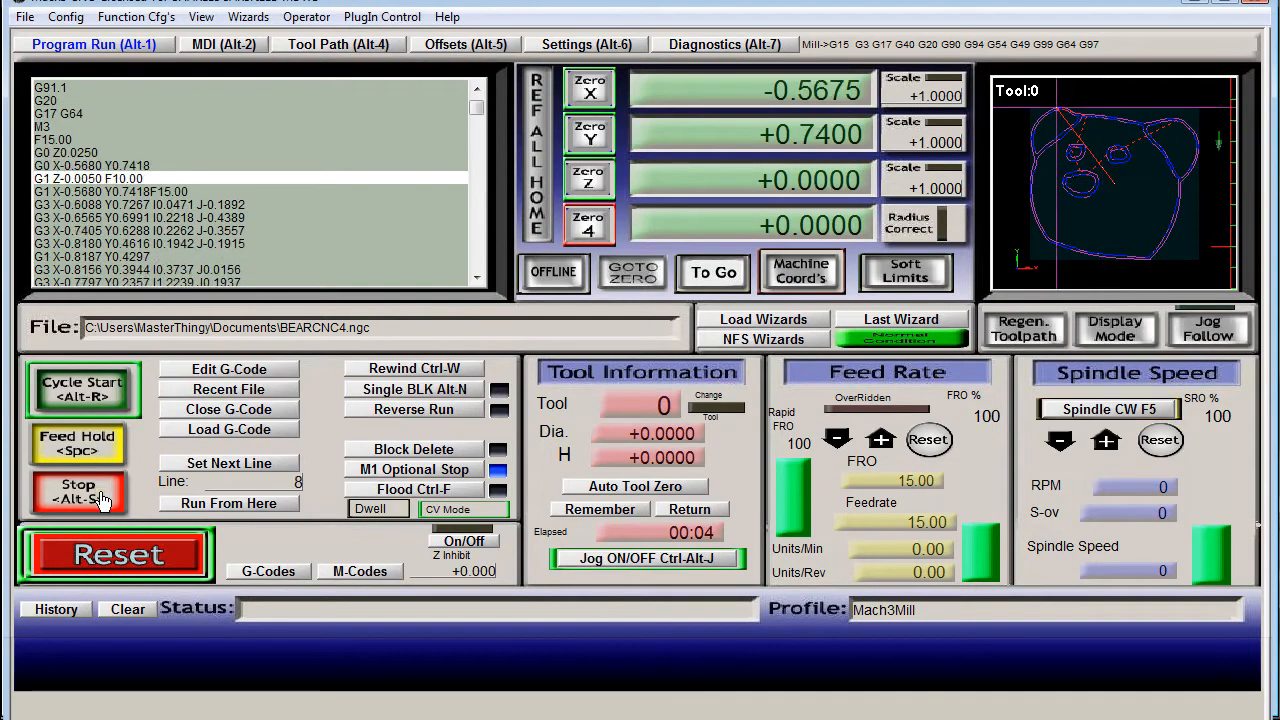
{"action": "left_click", "coordinate": [82, 390]}
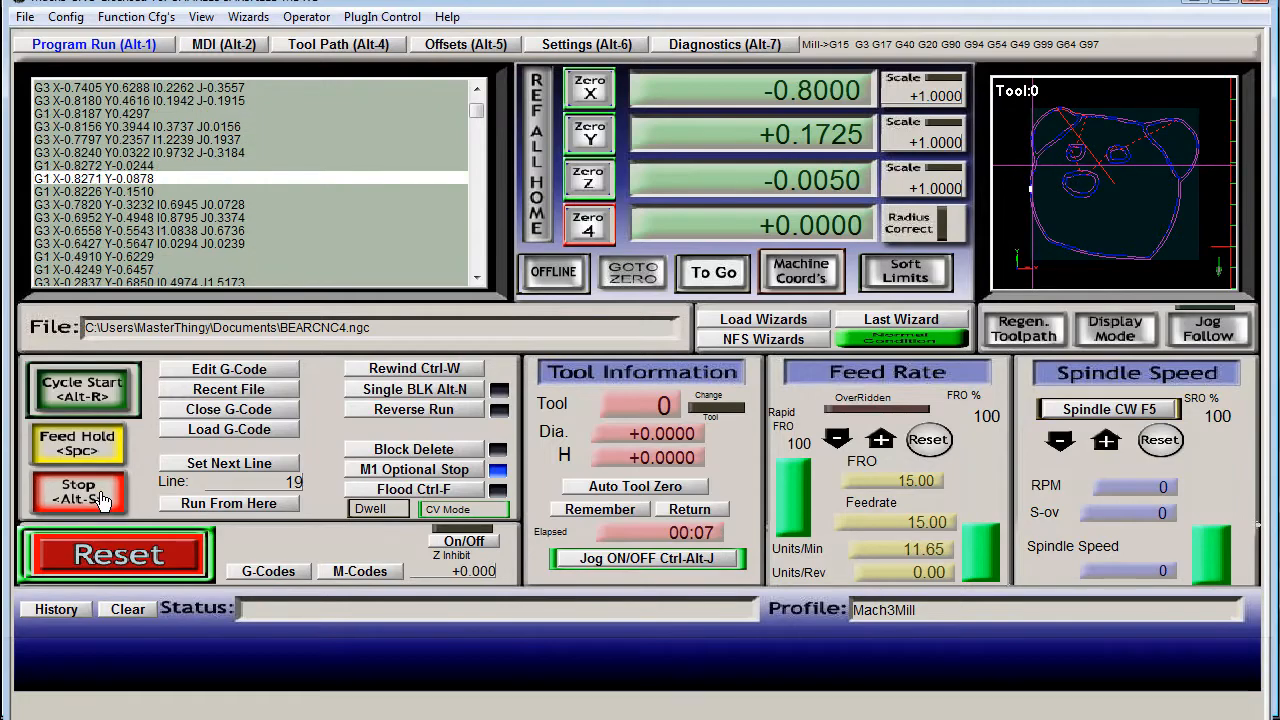
{"action": "left_click", "coordinate": [65, 17]}
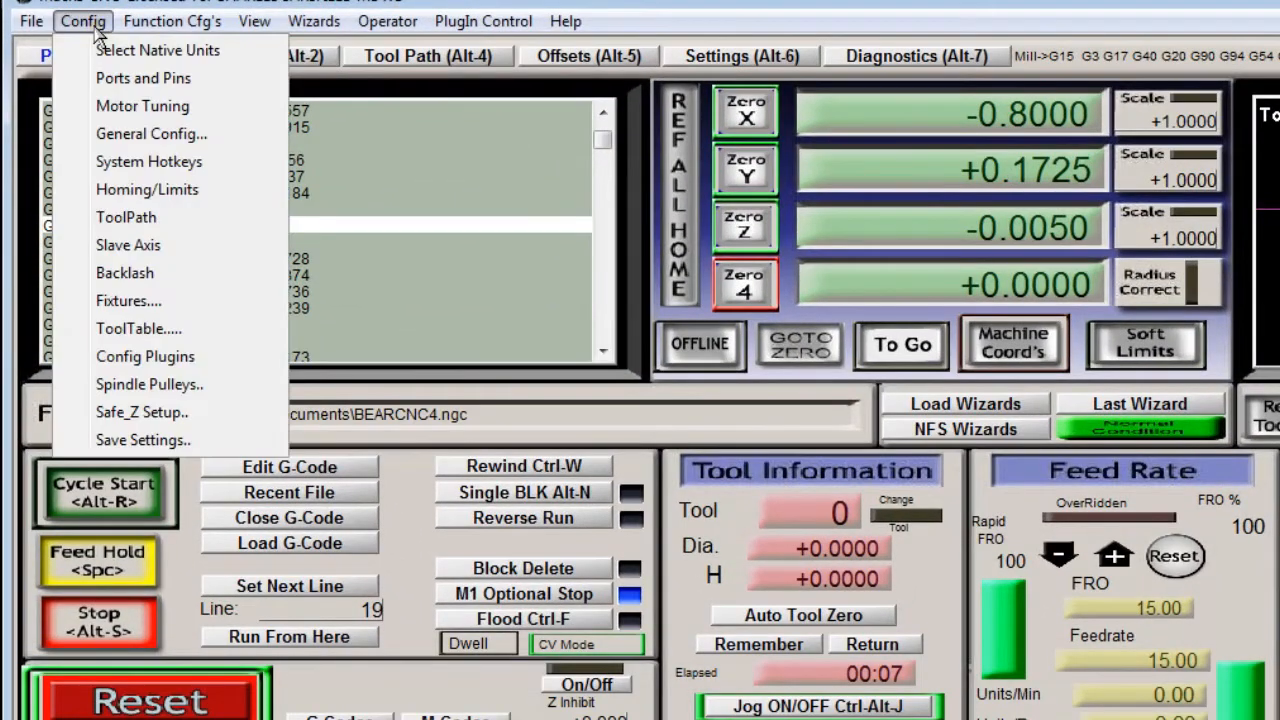
{"action": "left_click", "coordinate": [151, 133]}
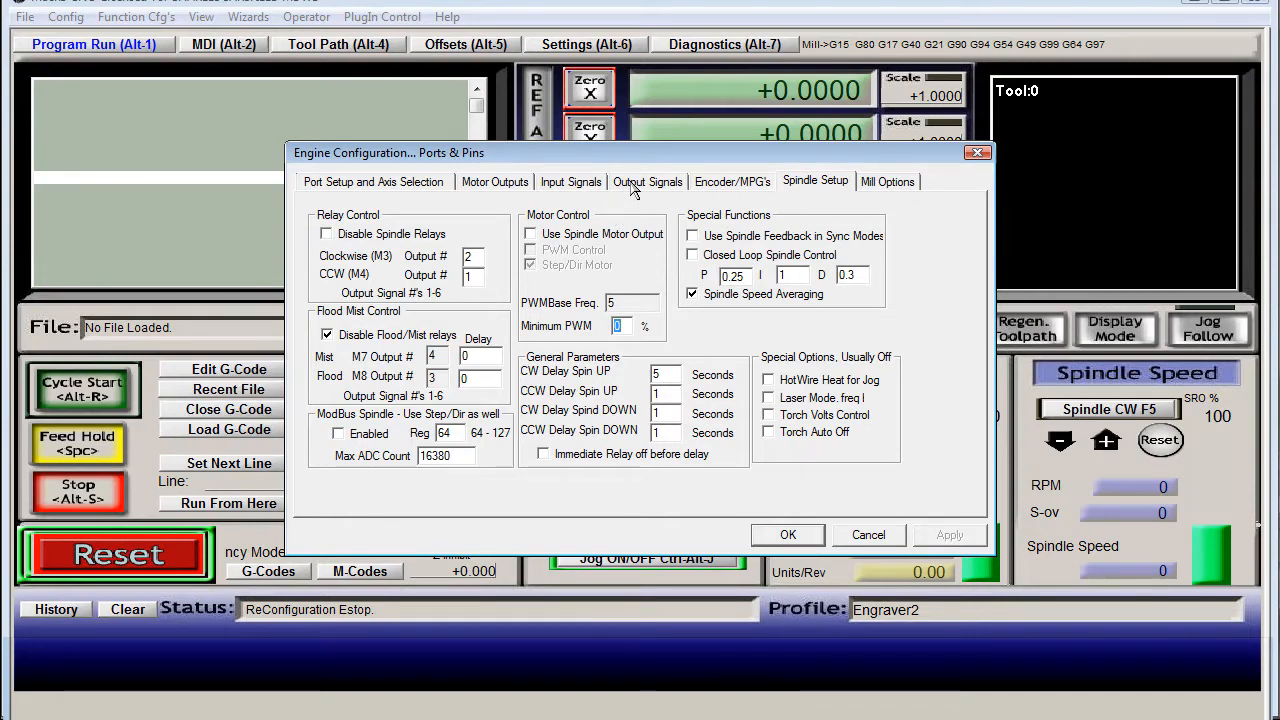
Step: Enable Output #2 on port 1, pin 16, active low, and save the configuration
{"action": "left_click", "coordinate": [647, 181]}
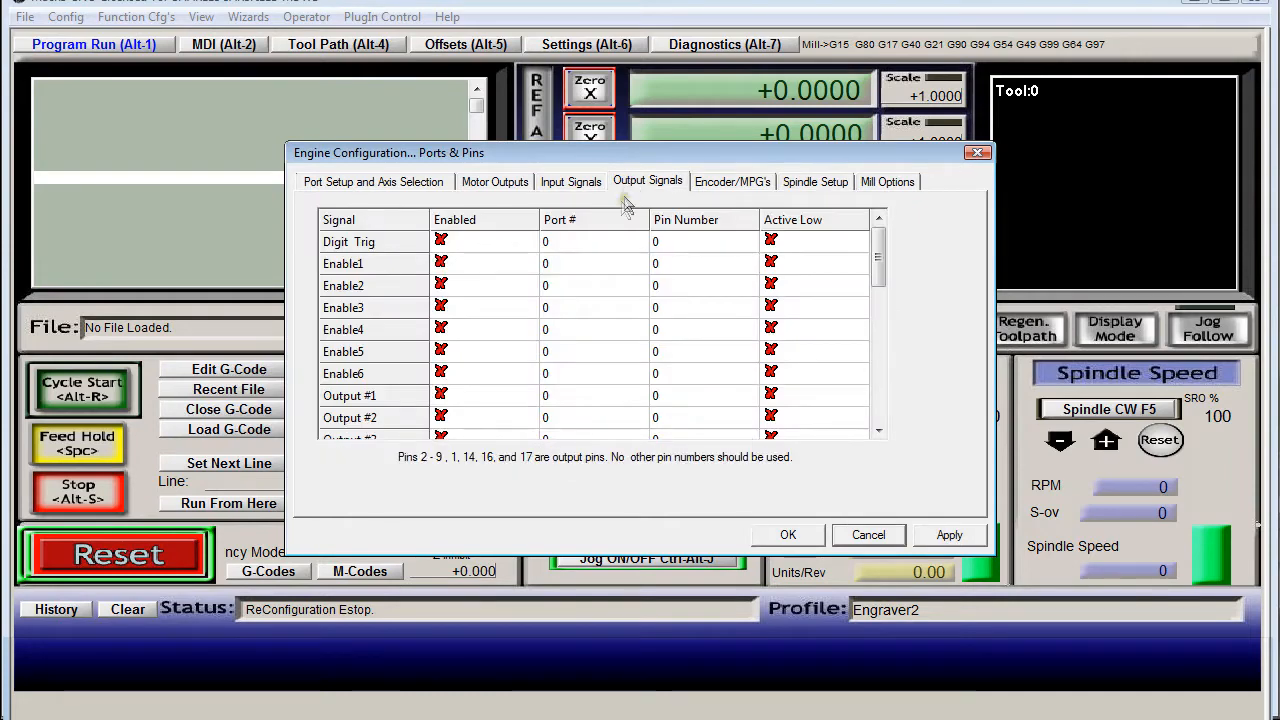
{"action": "mouse_move", "coordinate": [470, 393]}
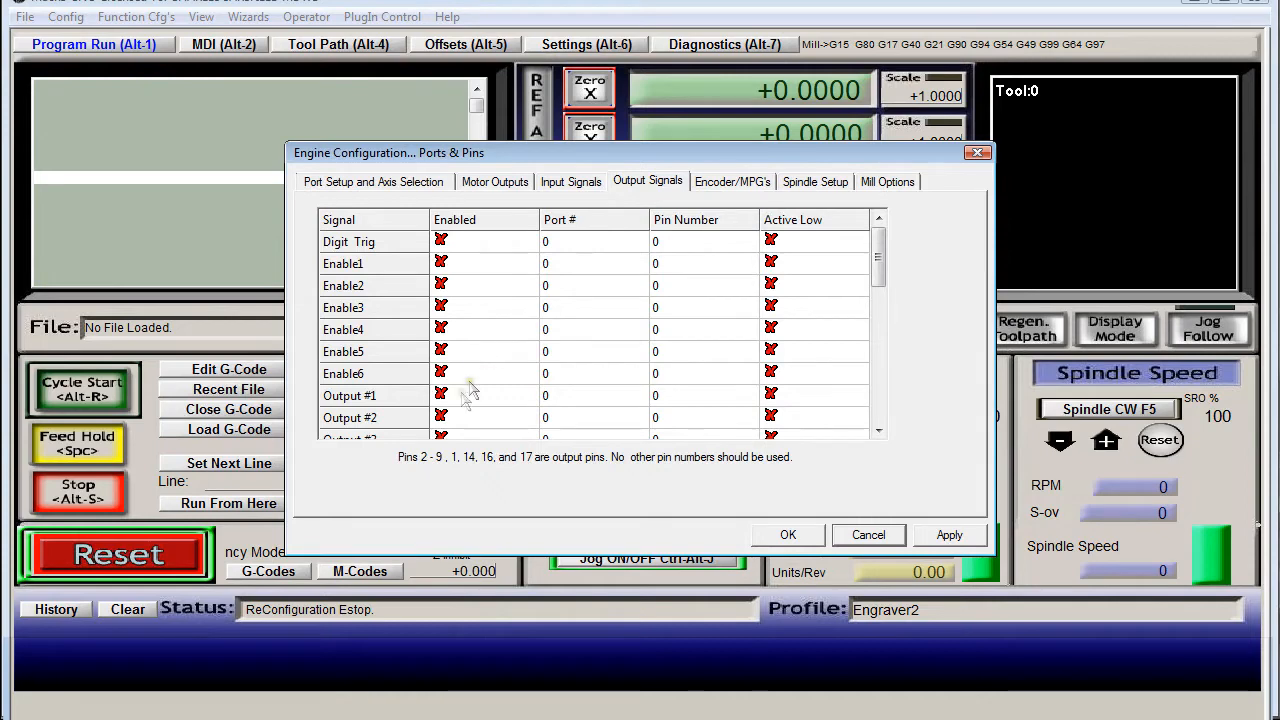
{"action": "left_click", "coordinate": [441, 417]}
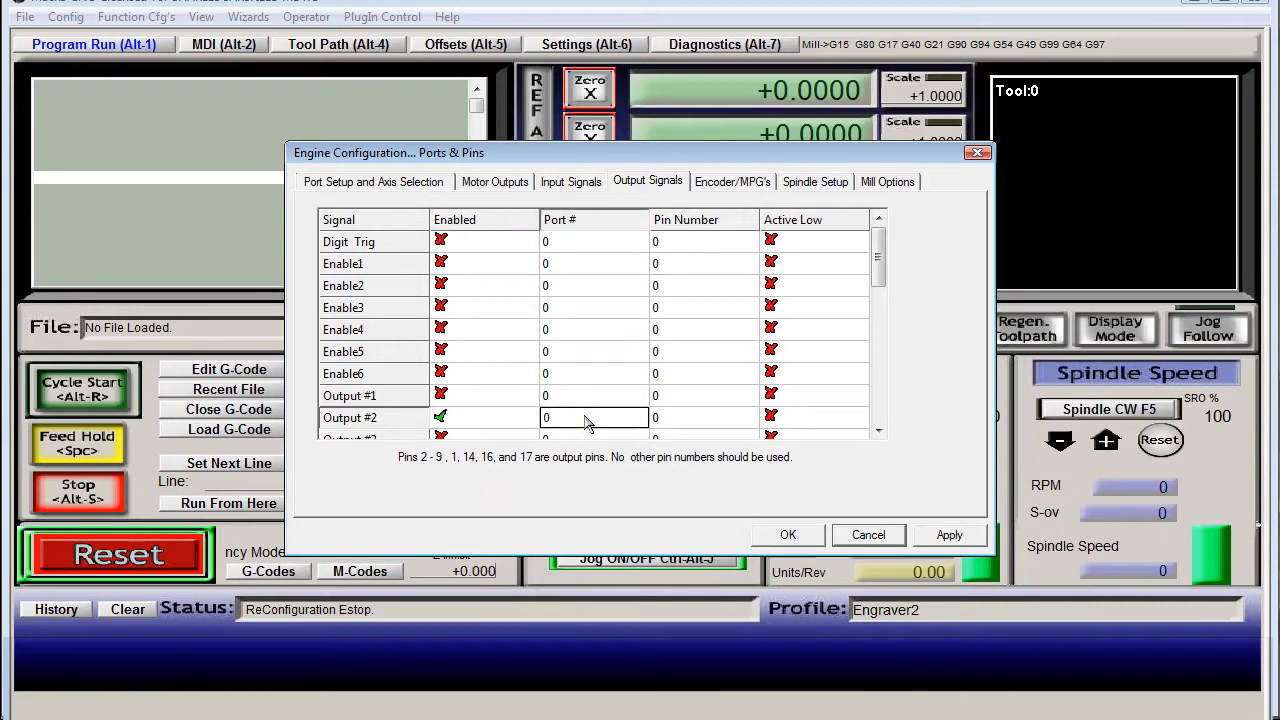
{"action": "type", "text": "1"}
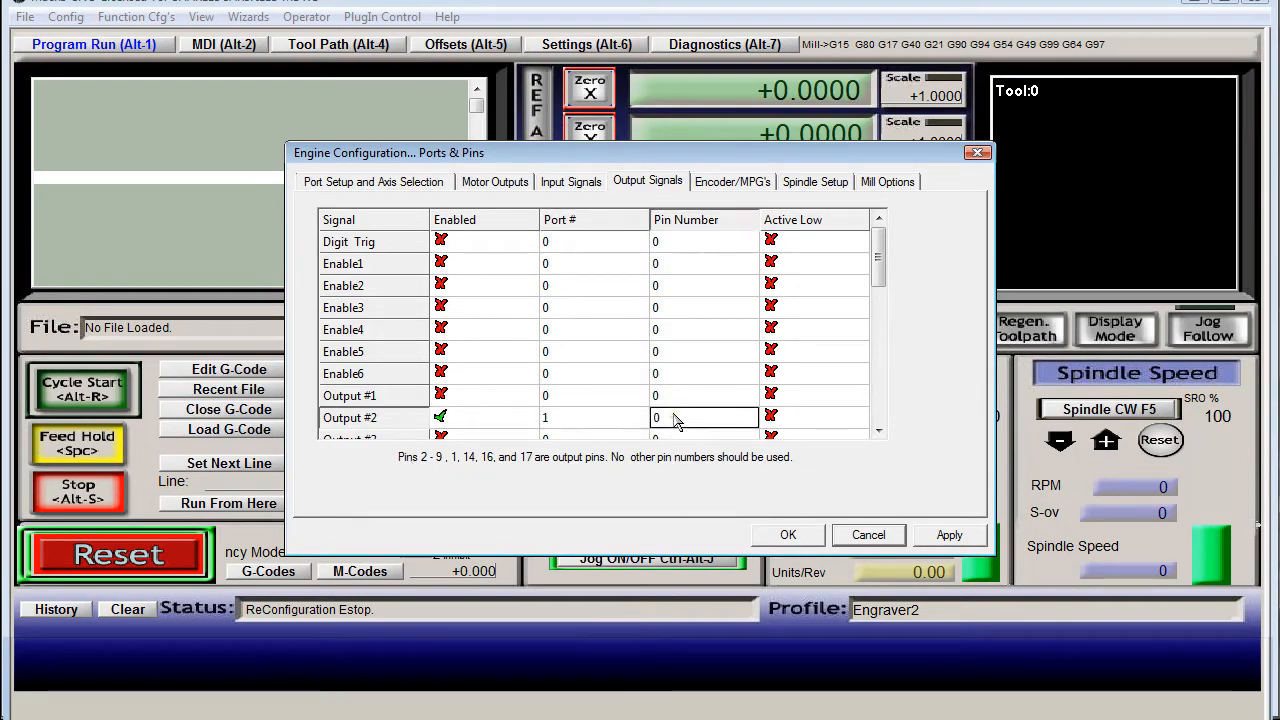
{"action": "type", "text": "16"}
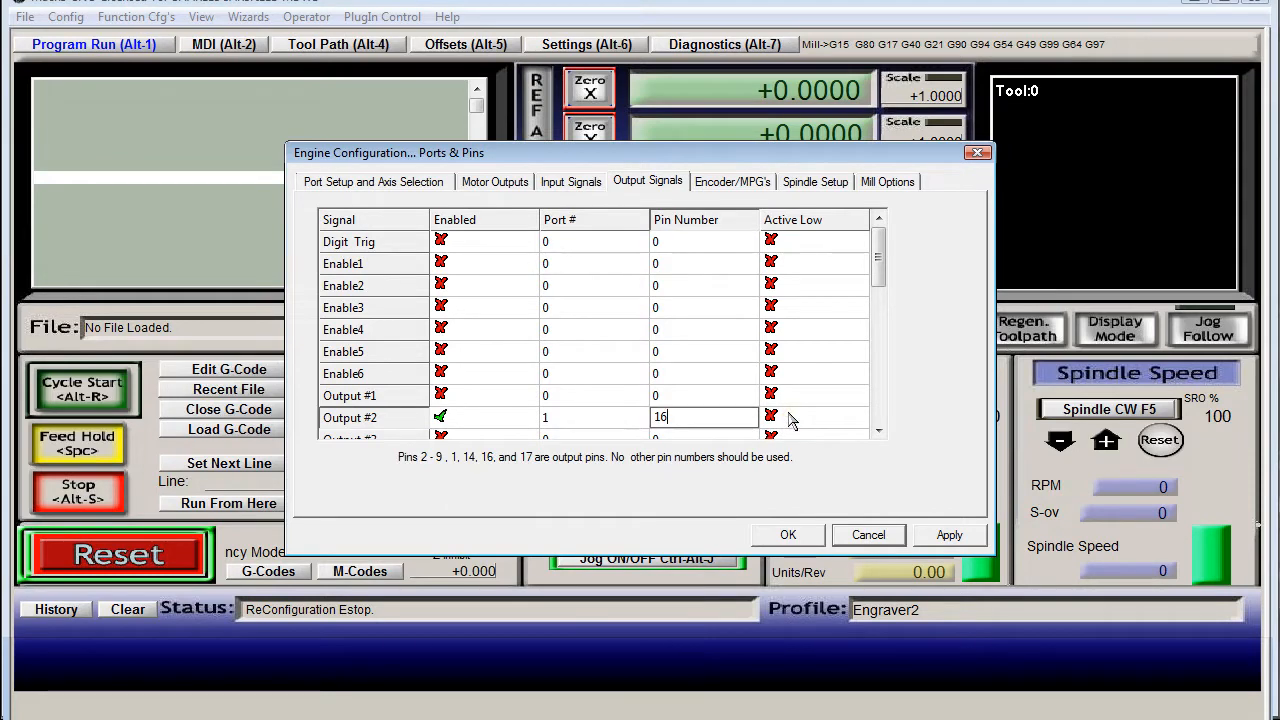
{"action": "left_click", "coordinate": [770, 417]}
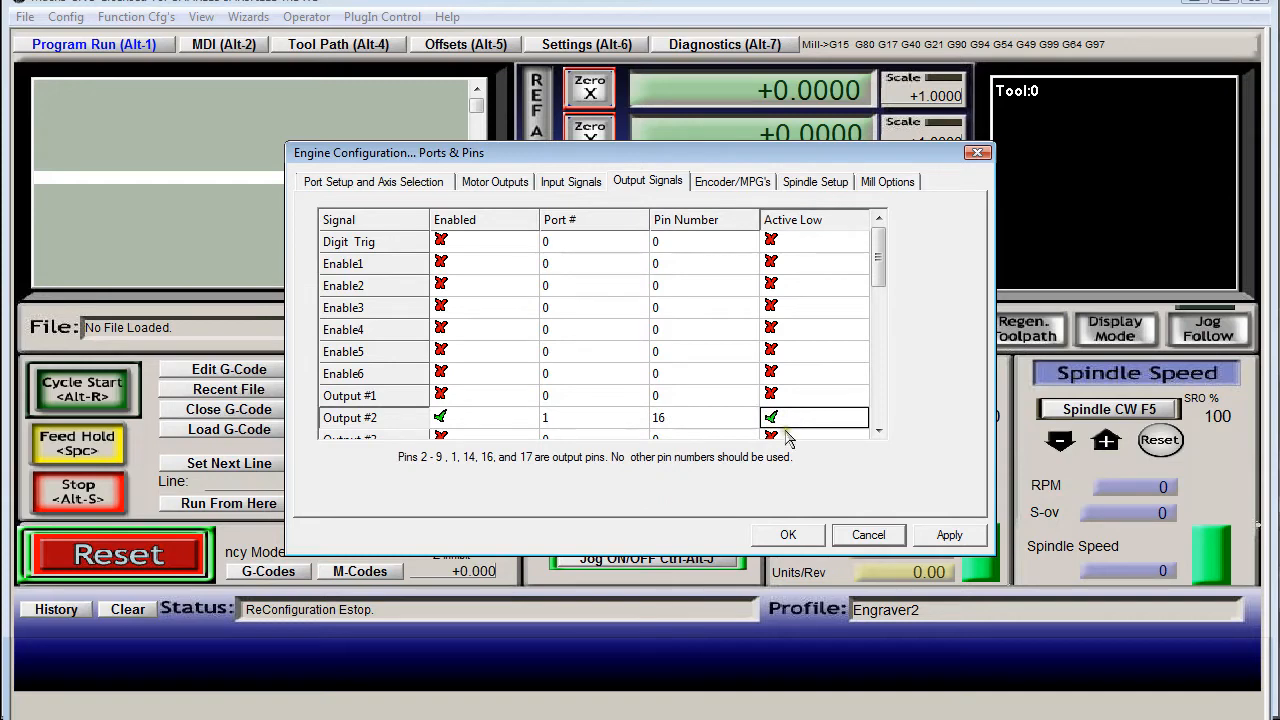
{"action": "mouse_move", "coordinate": [880, 508]}
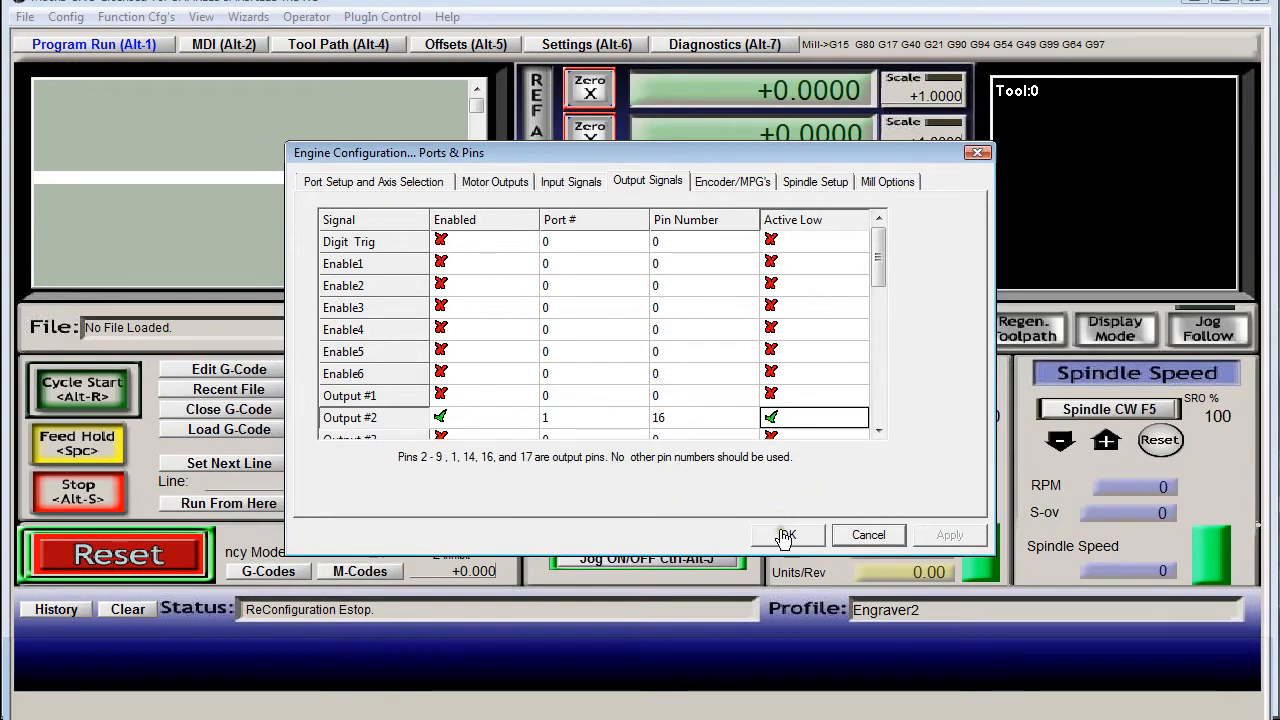
{"action": "left_click", "coordinate": [787, 535]}
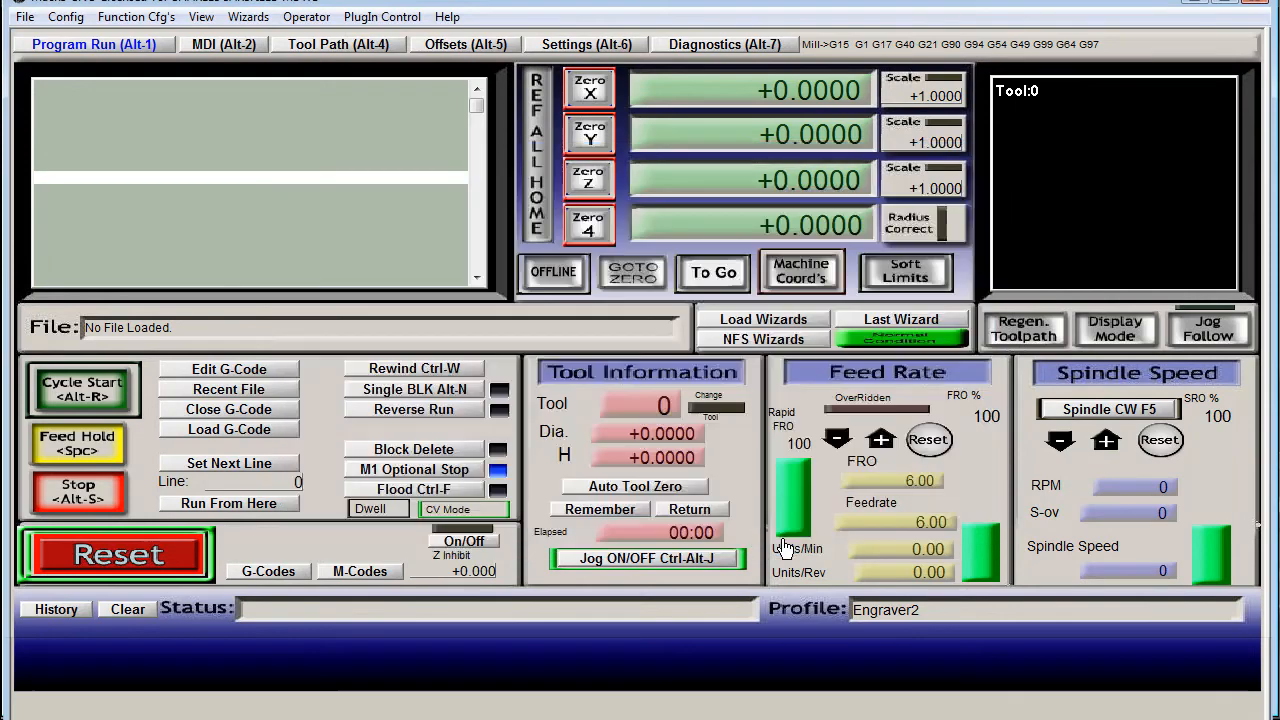
Step: Reset the emergency stop and toggle the spindle on from the Diagnostics page
{"action": "left_click", "coordinate": [115, 554]}
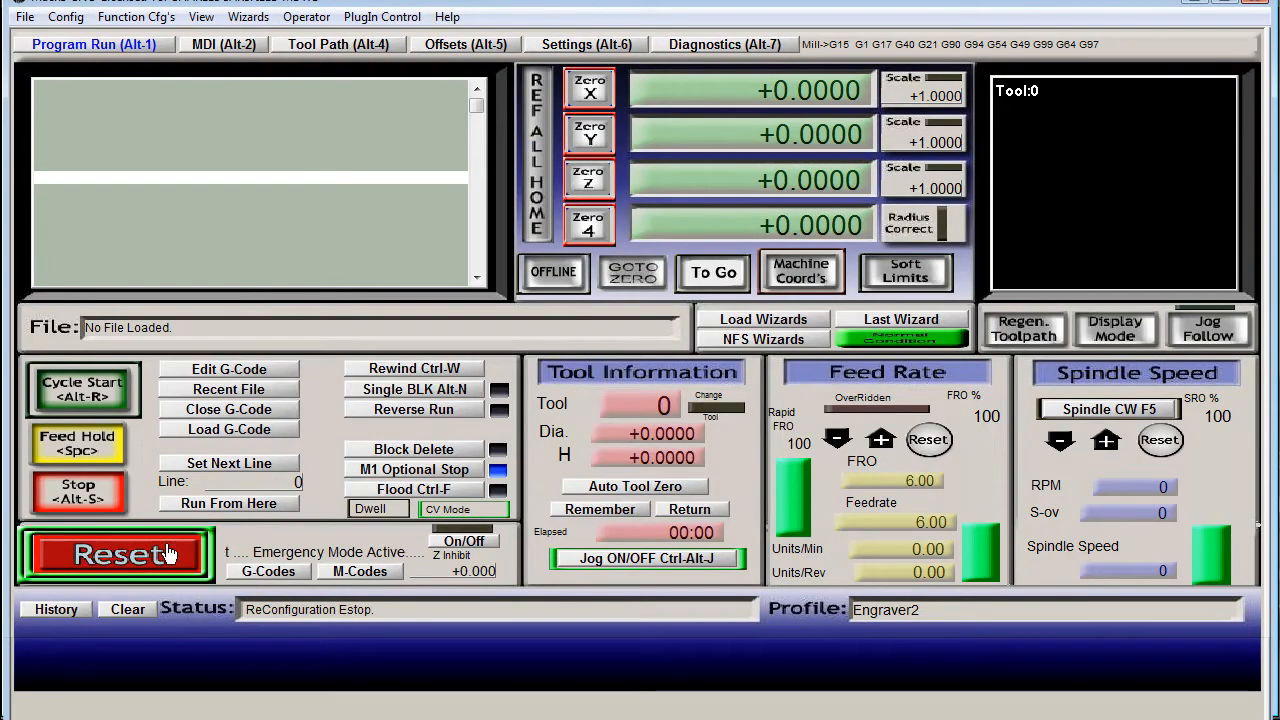
{"action": "left_click", "coordinate": [114, 553]}
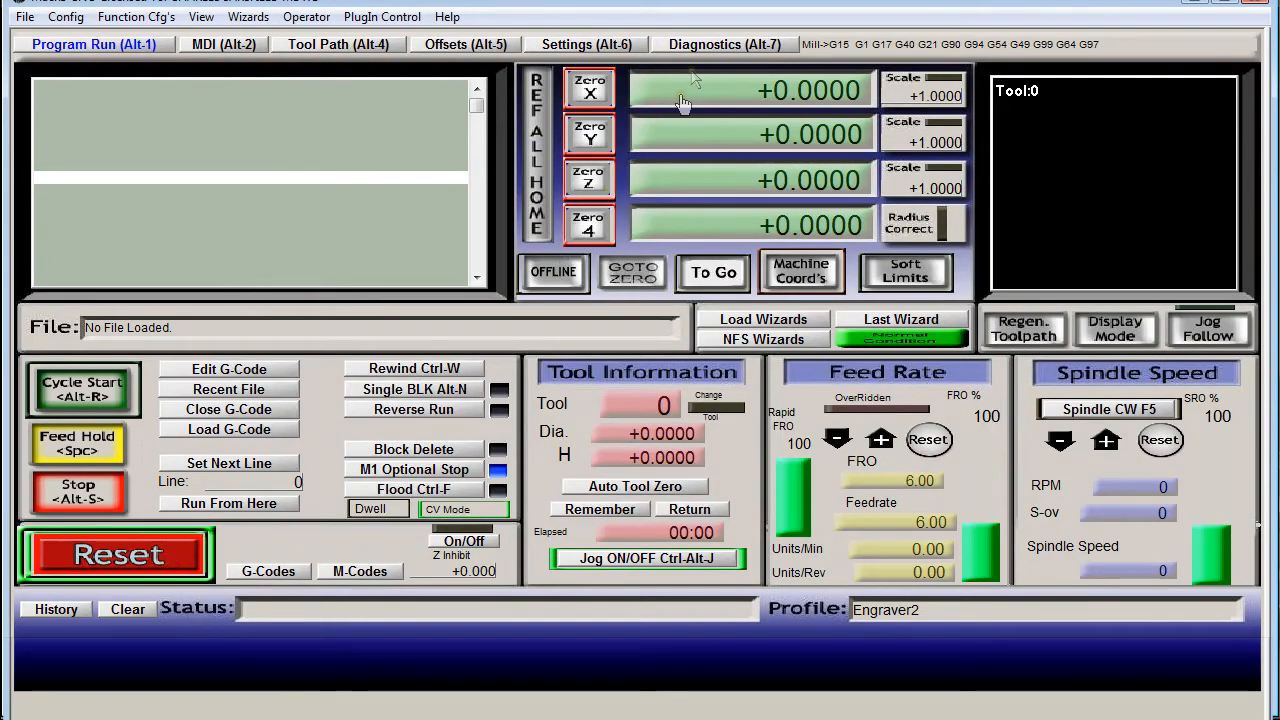
{"action": "left_click", "coordinate": [723, 44]}
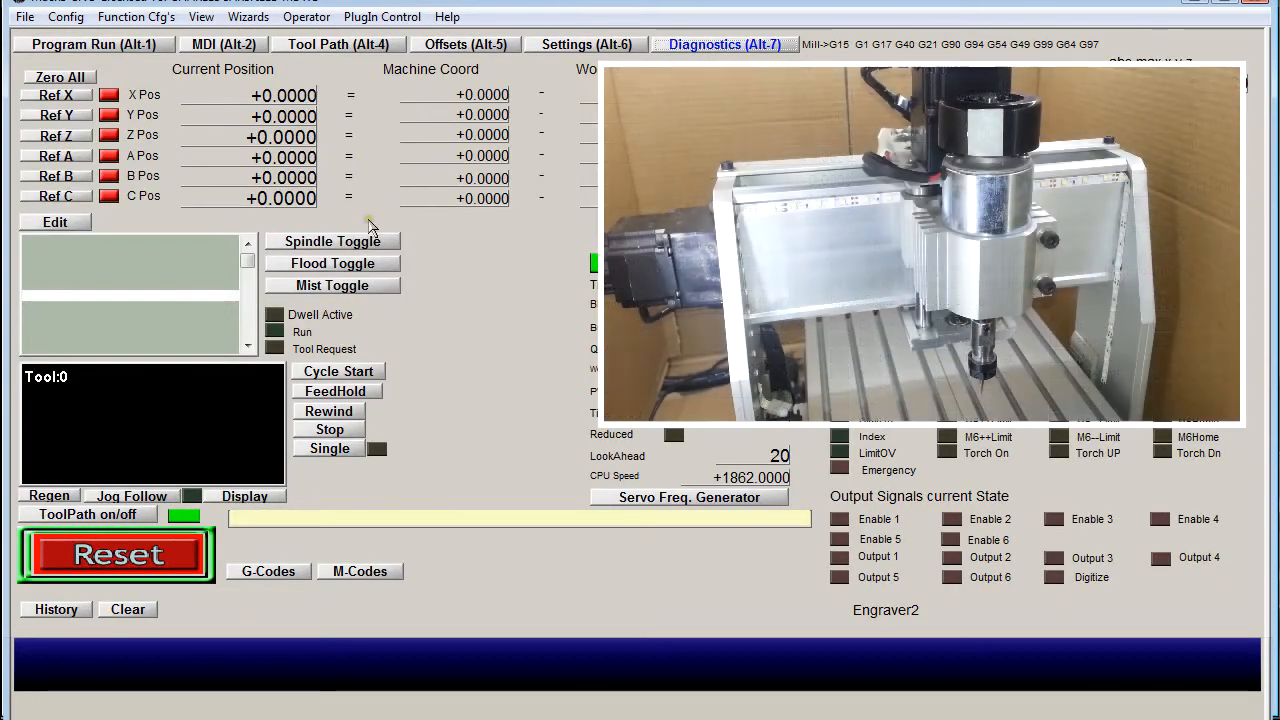
{"action": "left_click", "coordinate": [332, 241]}
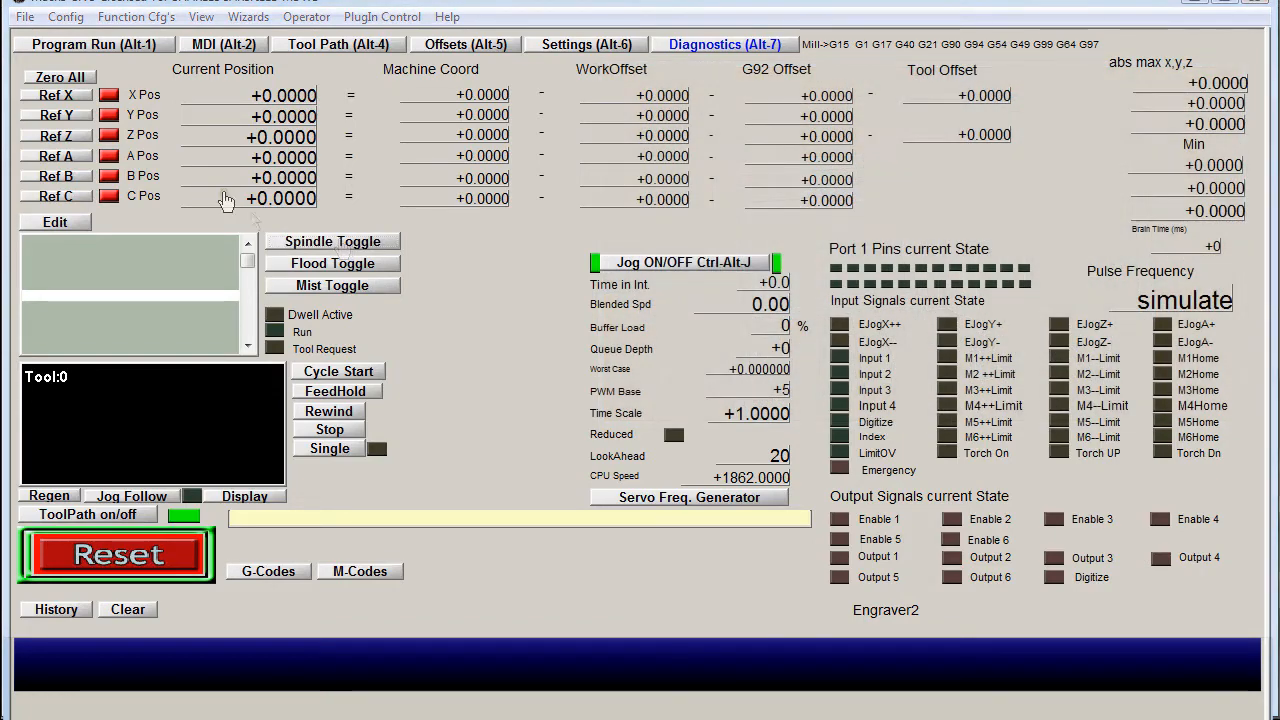
{"action": "left_click", "coordinate": [94, 44]}
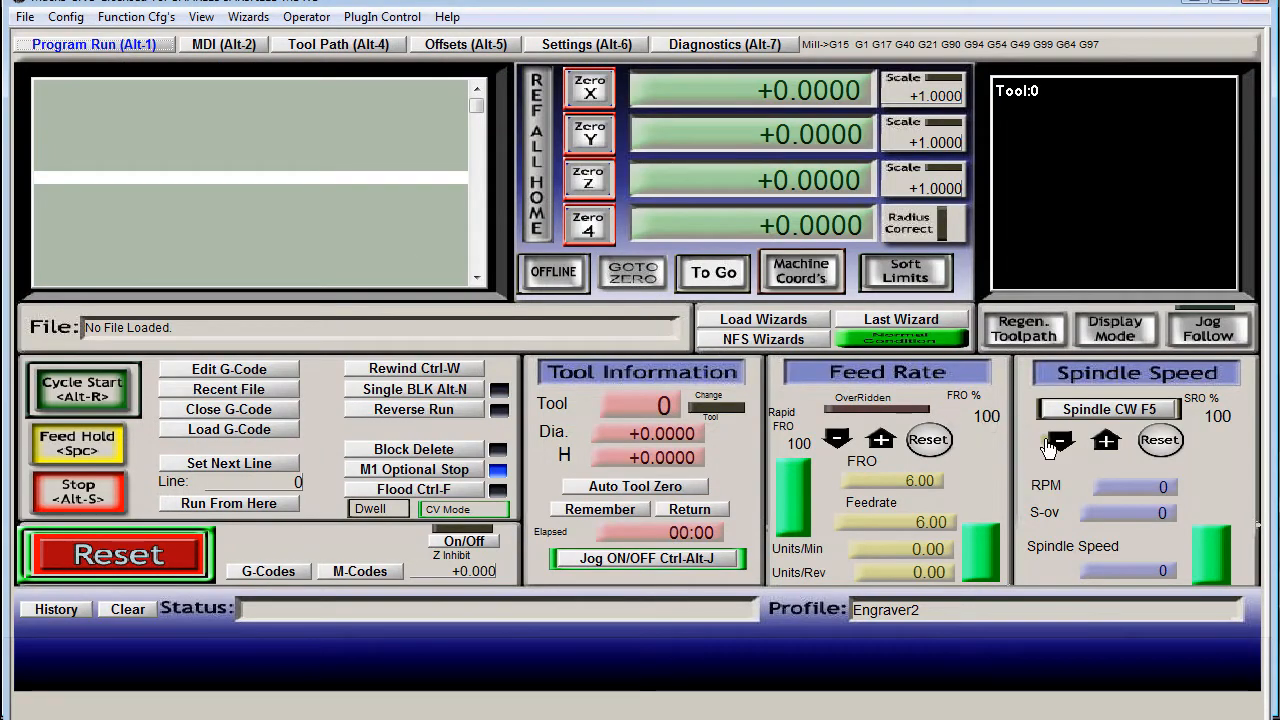
{"action": "mouse_move", "coordinate": [1065, 478]}
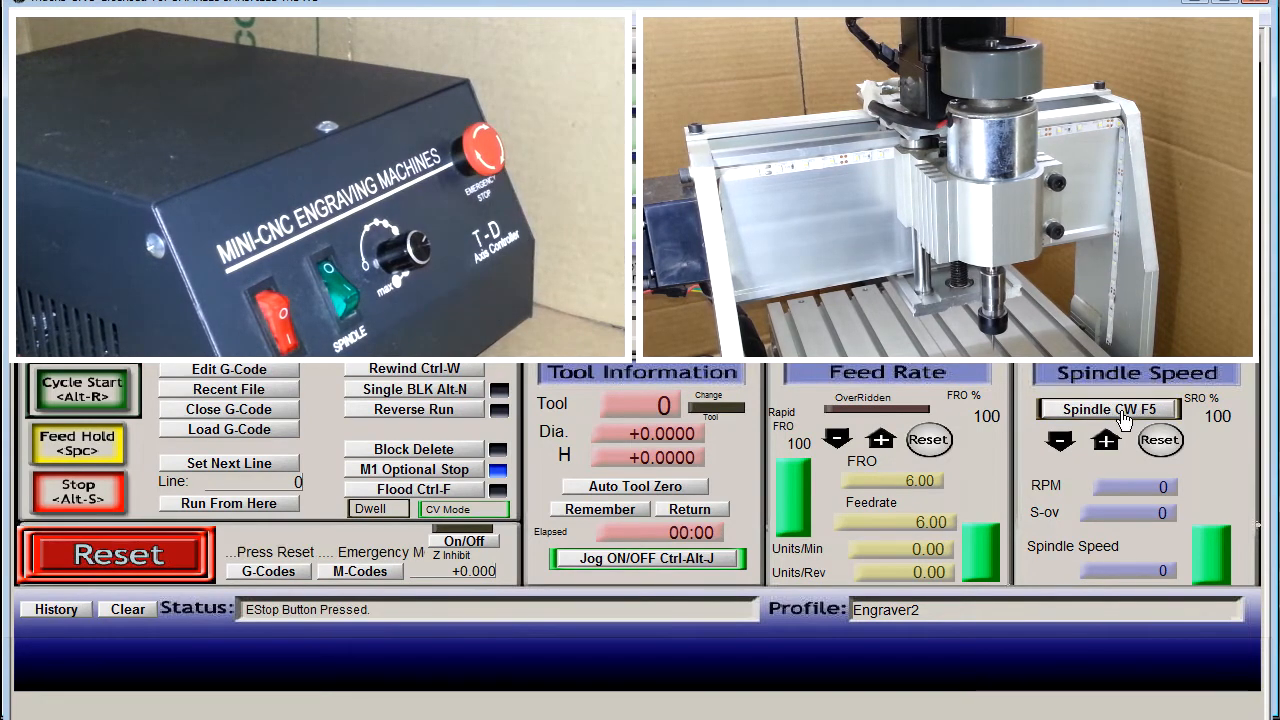
Step: Switch the spindle on clockwise, then switch it off again
{"action": "left_click", "coordinate": [114, 553]}
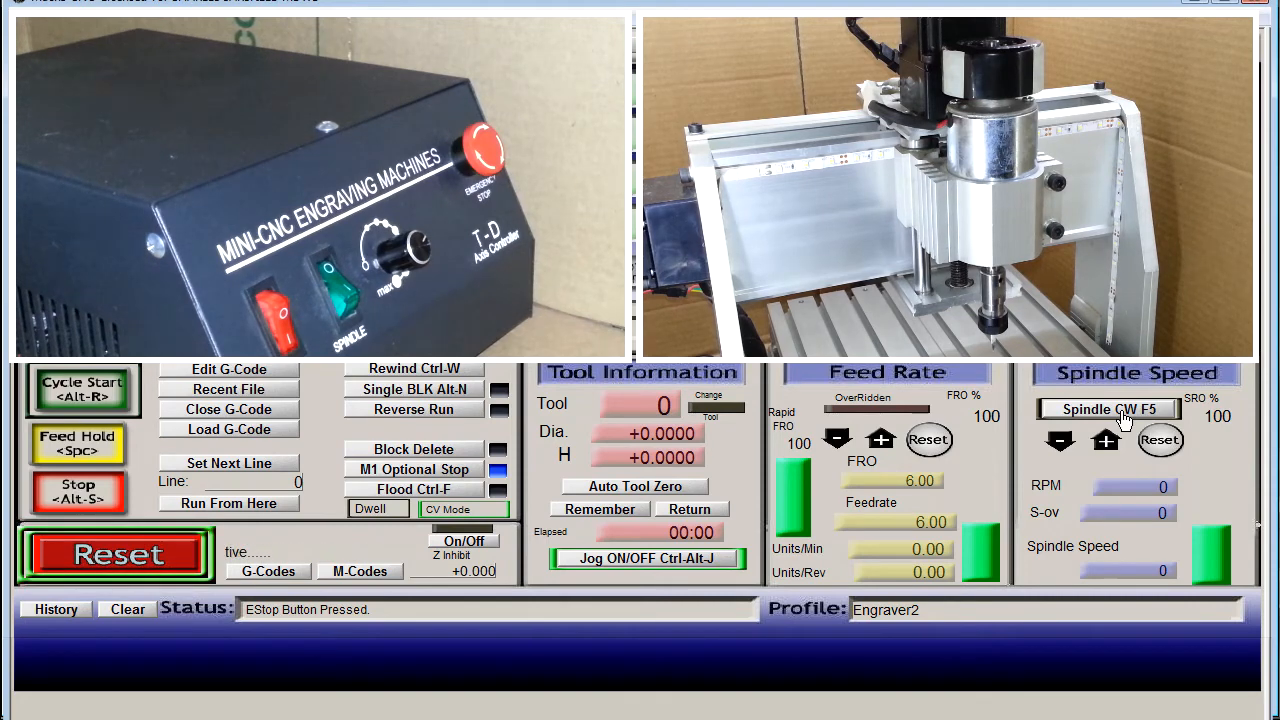
{"action": "left_click", "coordinate": [114, 554]}
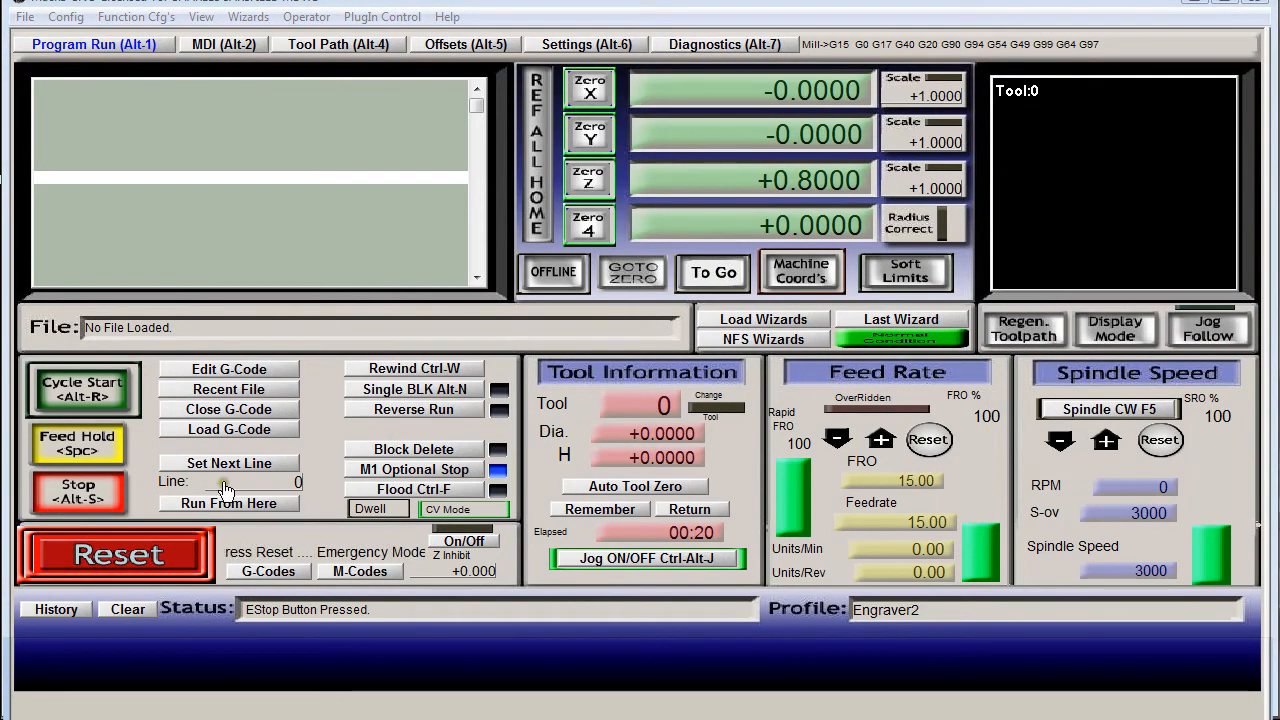
Step: Reset the emergency stop, load BEARCNC522.ngc from the Desktop, and start the job
{"action": "left_click", "coordinate": [115, 553]}
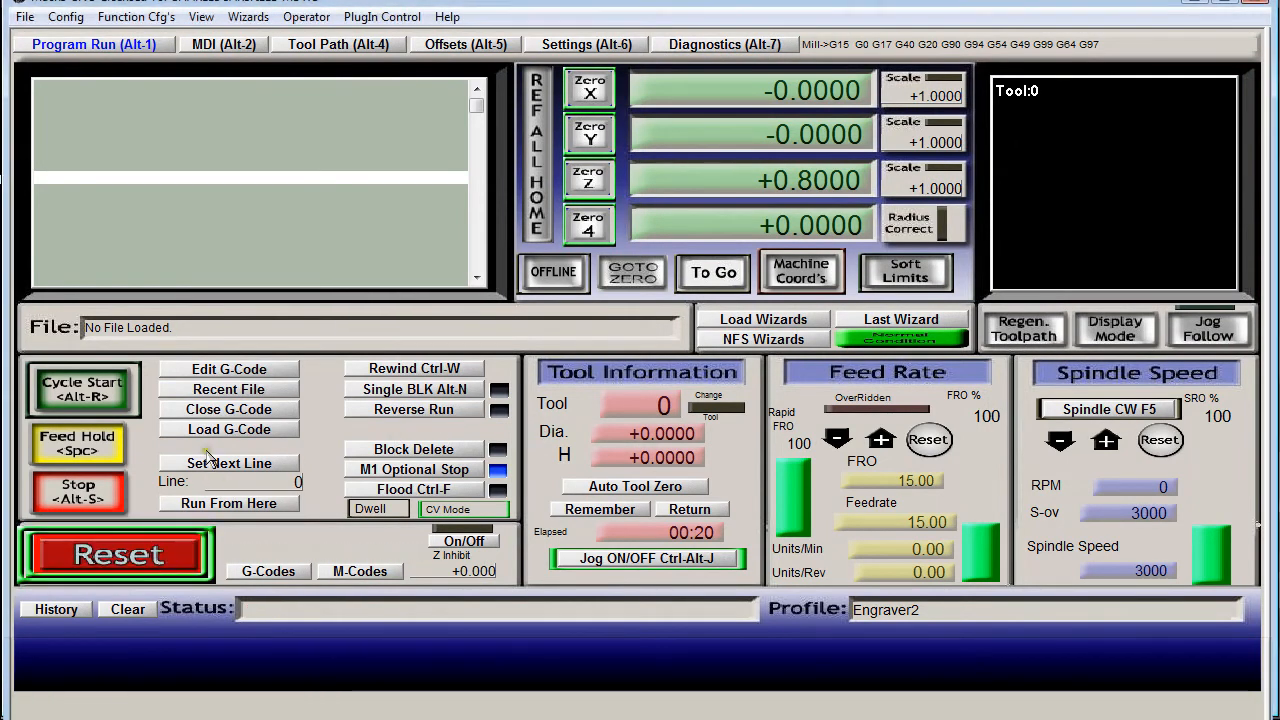
{"action": "left_click", "coordinate": [228, 429]}
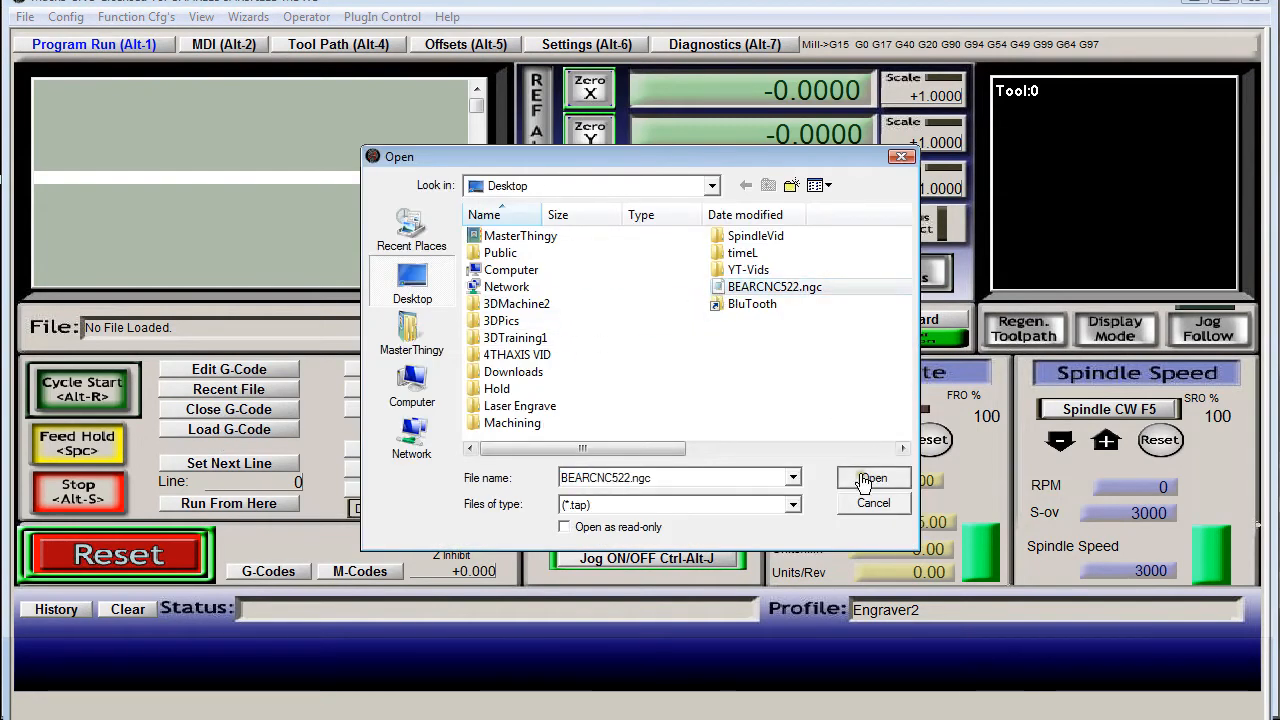
{"action": "left_click", "coordinate": [872, 478]}
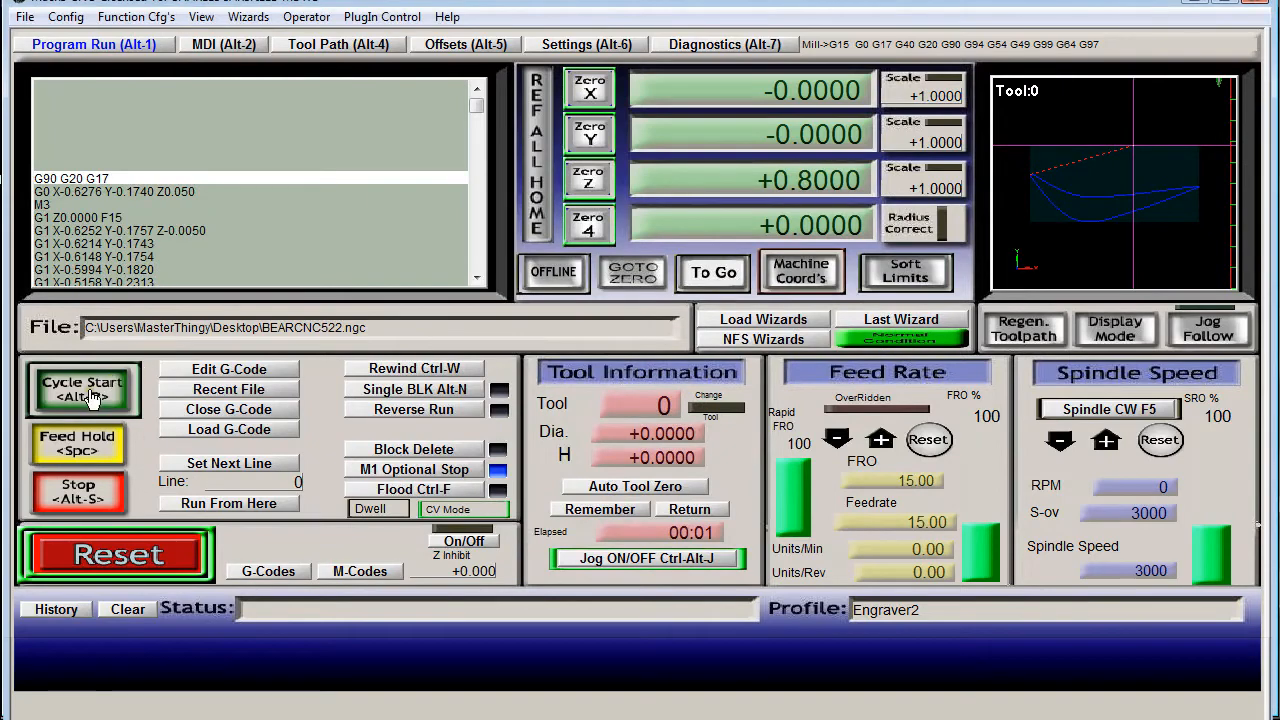
{"action": "left_click", "coordinate": [82, 388]}
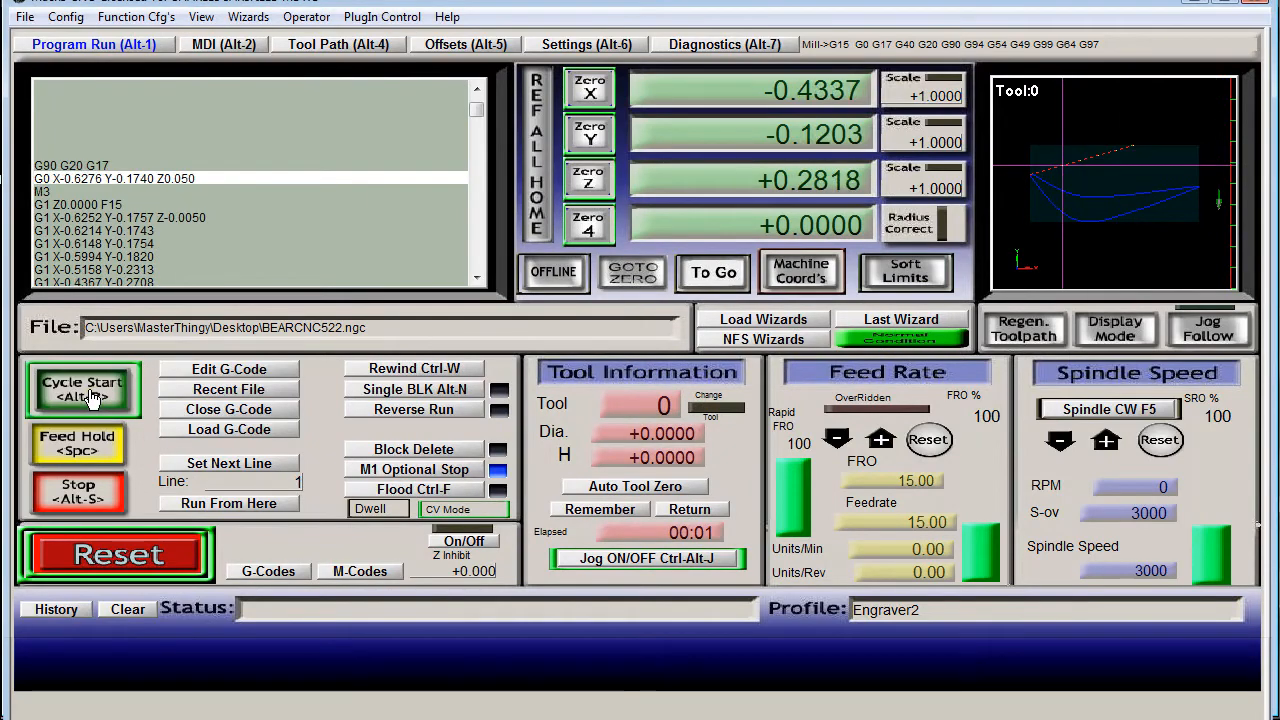